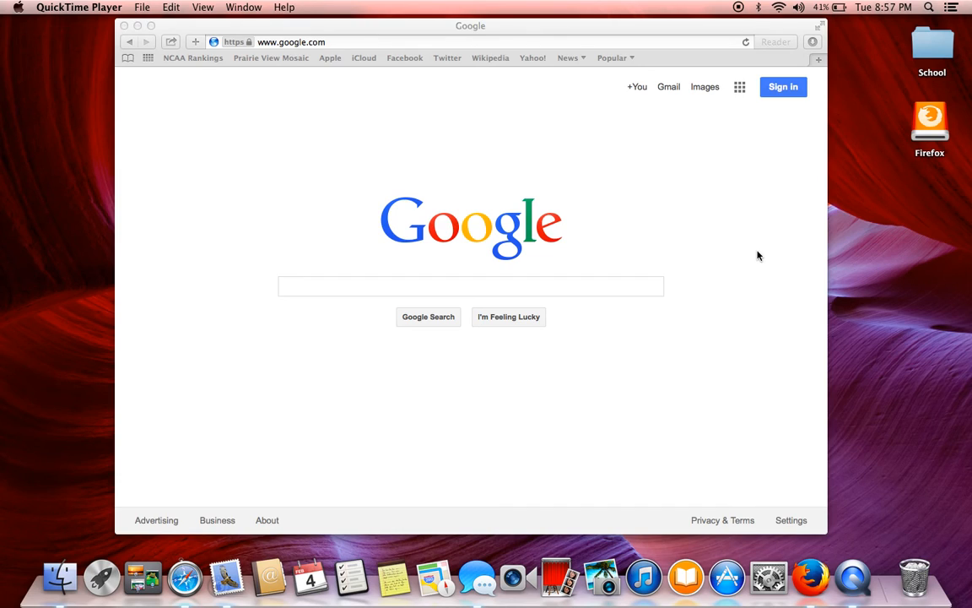
mouse_move(557, 28)
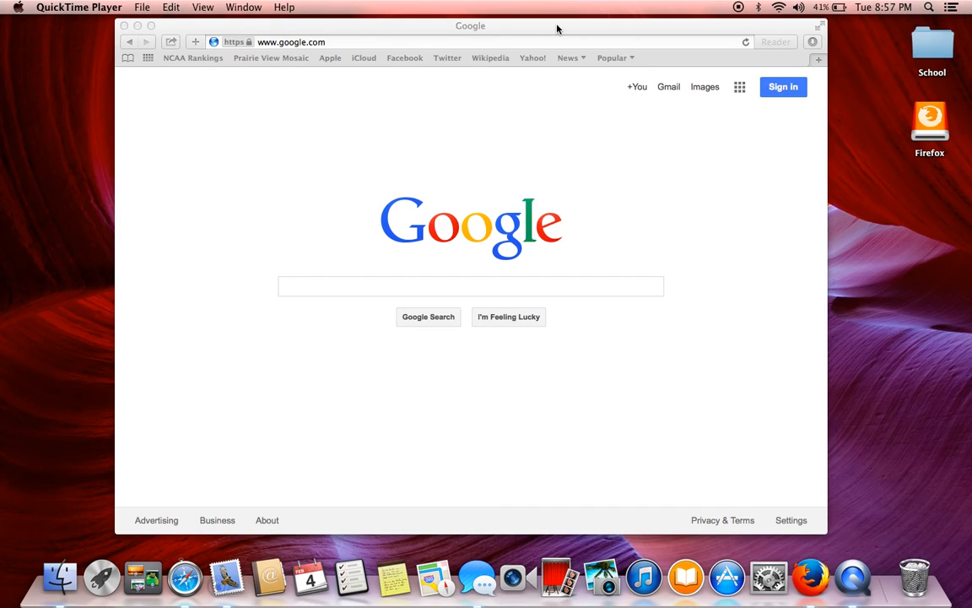
Search Google for 'mozilla firefox' and open the sponsored Firefox download ad
click(470, 286)
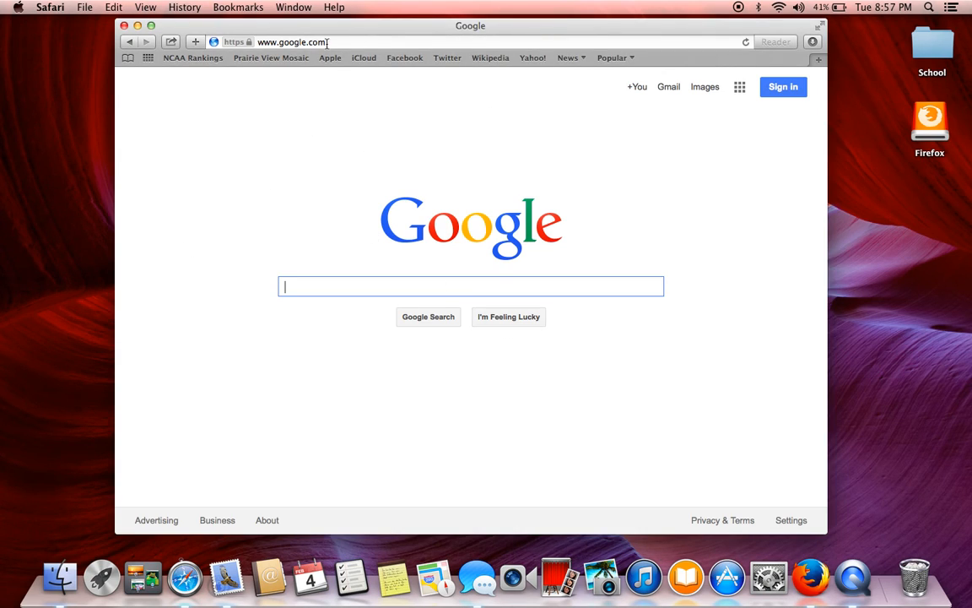
mouse_move(432, 287)
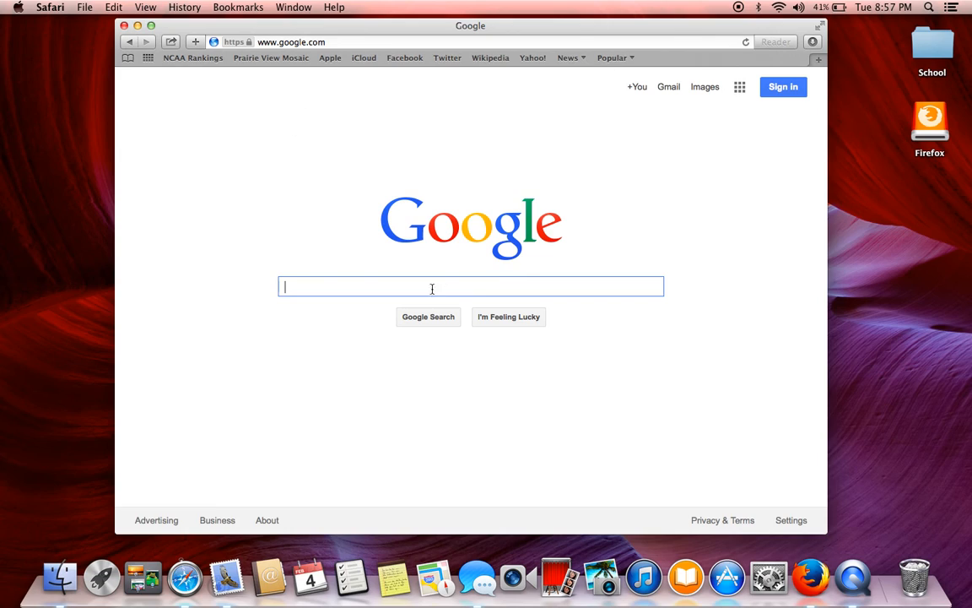
mouse_move(353, 236)
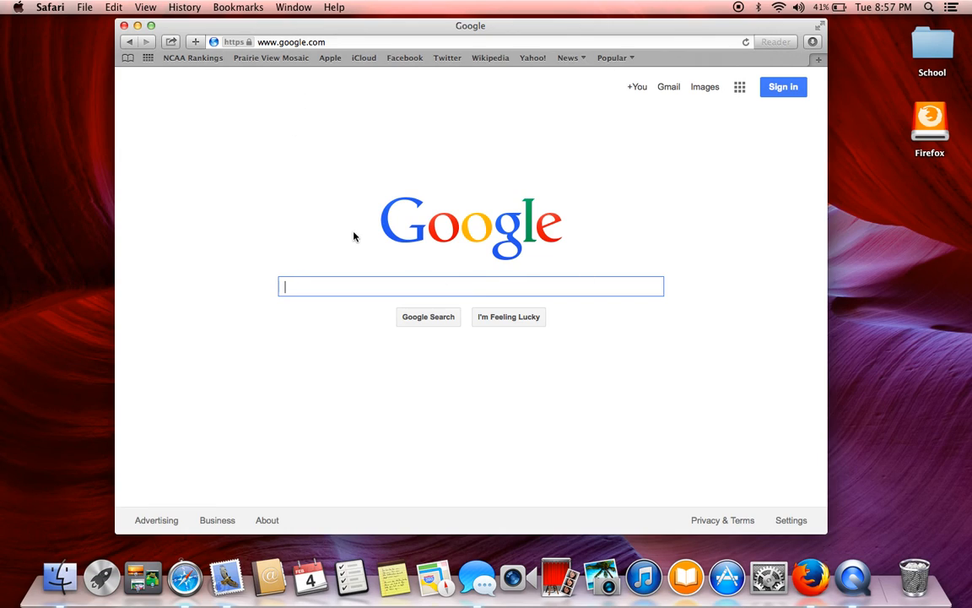
mouse_move(185, 577)
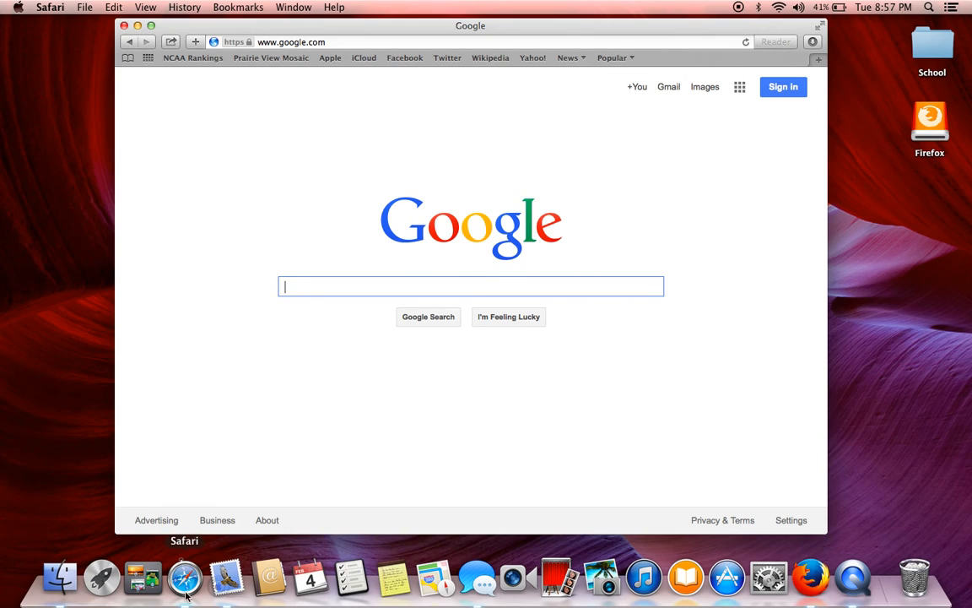
mouse_move(249, 556)
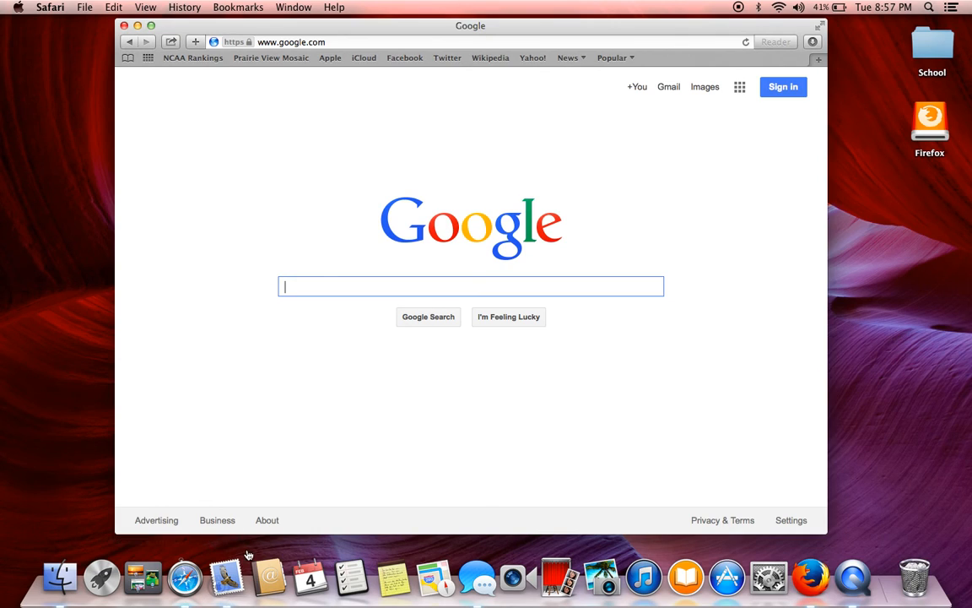
mouse_move(320, 102)
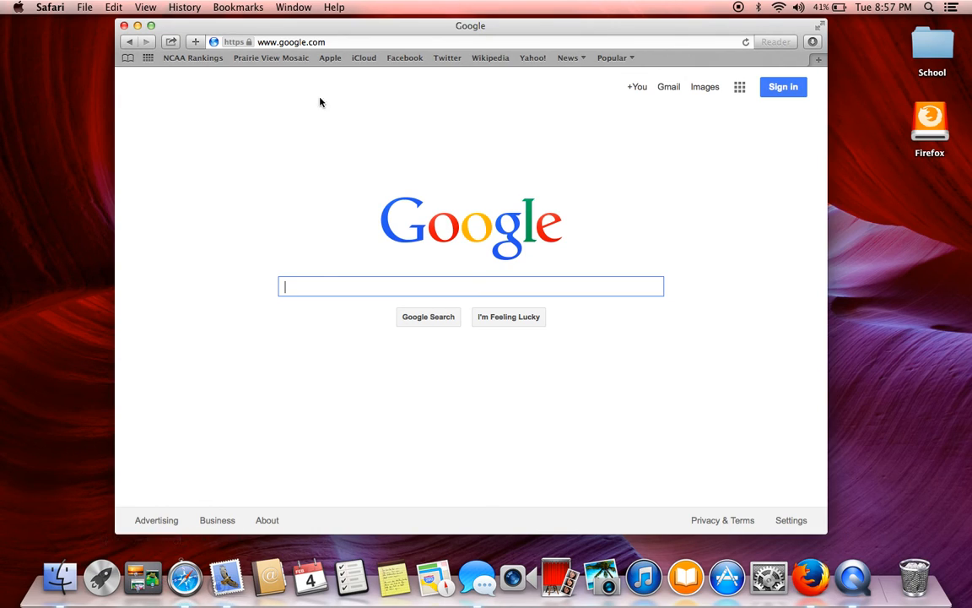
mouse_move(353, 29)
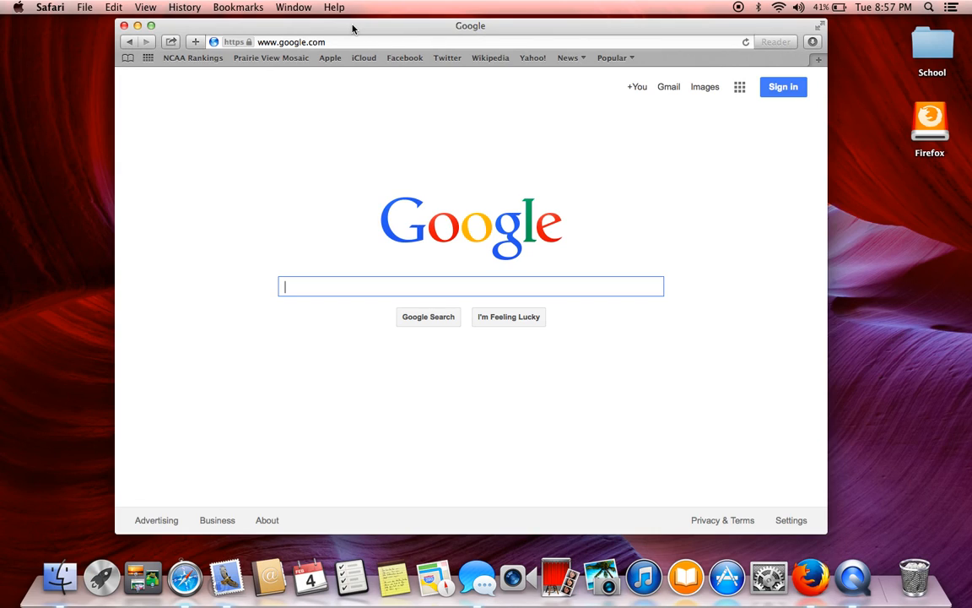
mouse_move(325, 39)
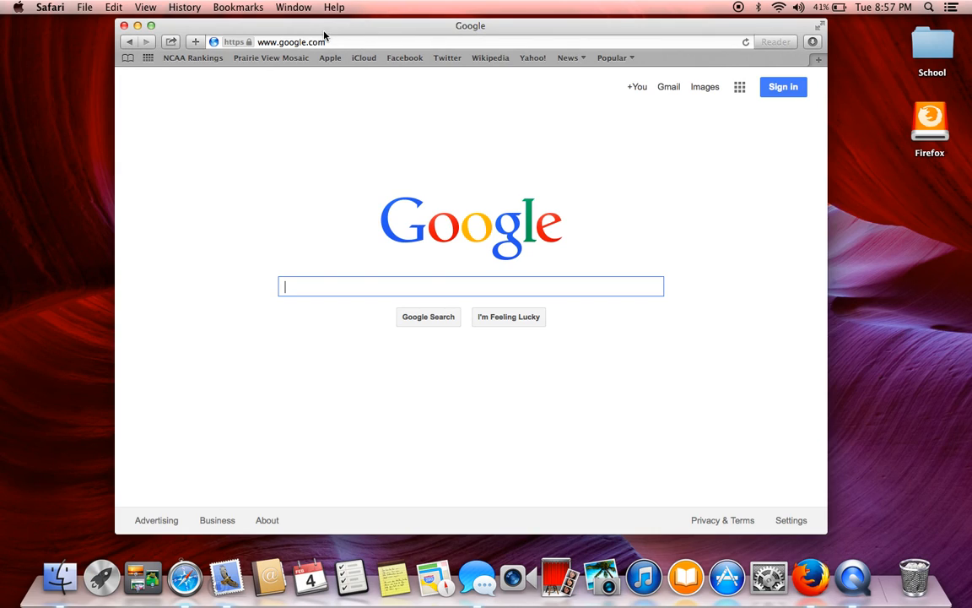
mouse_move(319, 312)
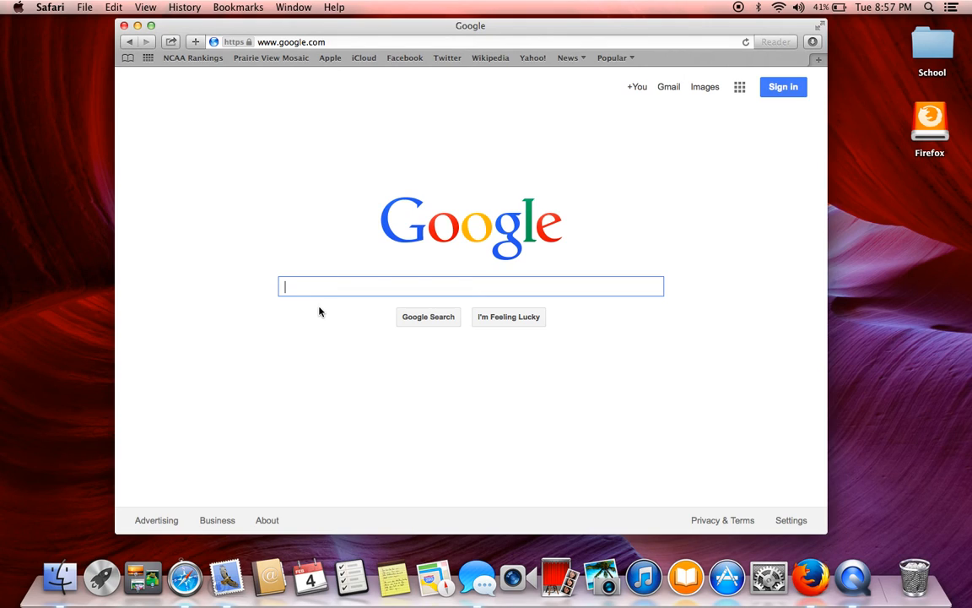
text(mozilla firefox)
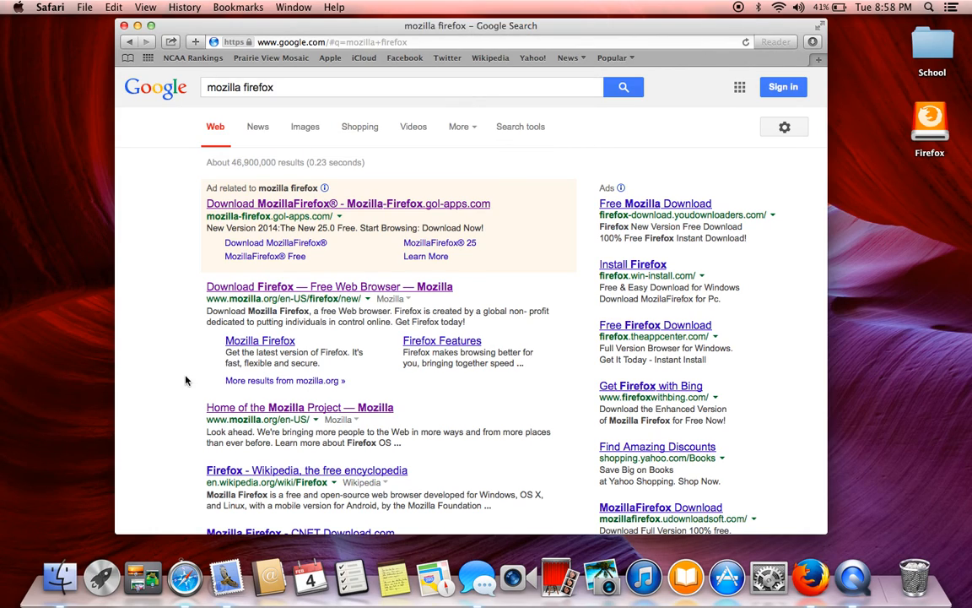
mouse_move(336, 159)
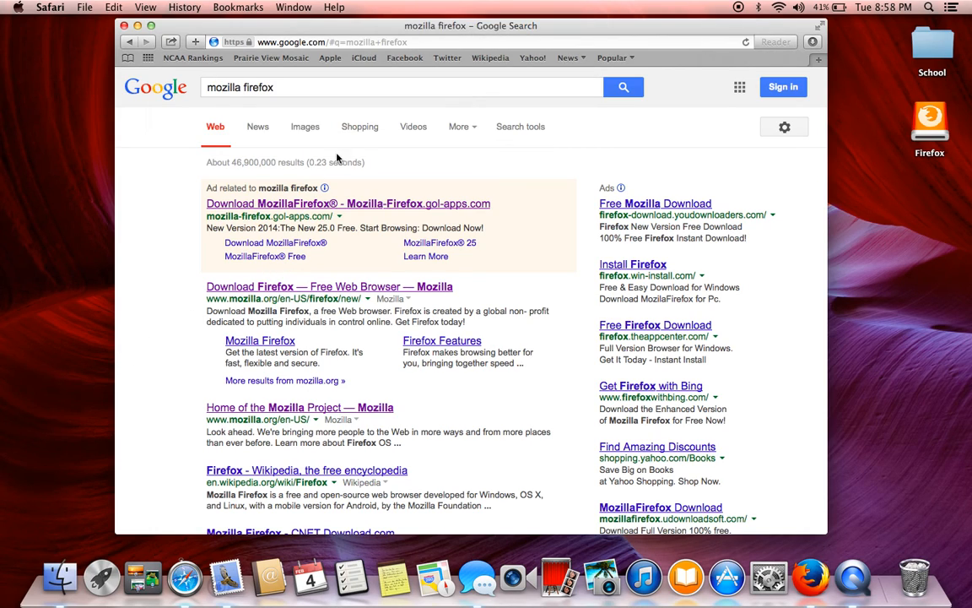
mouse_move(401, 198)
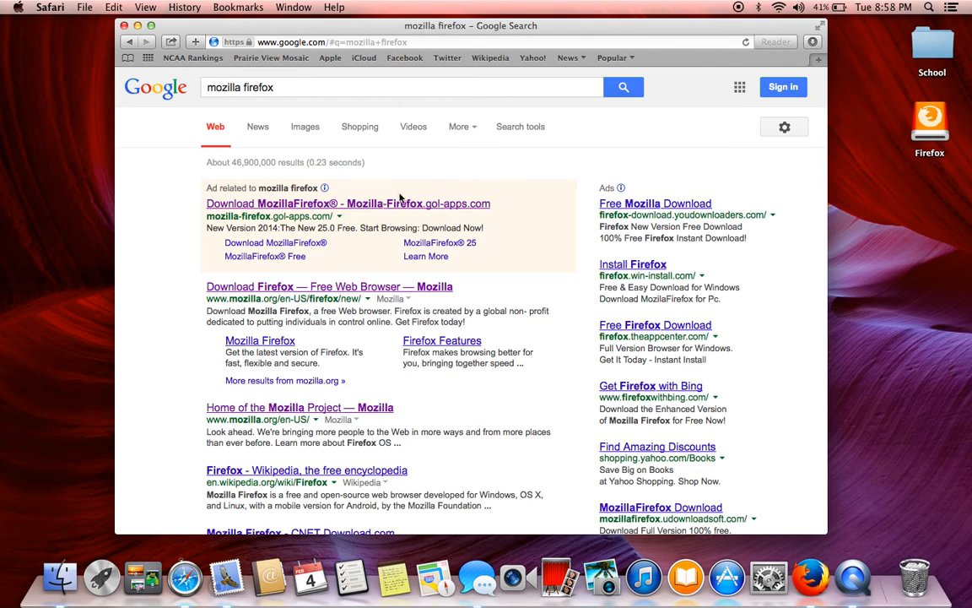
click(347, 203)
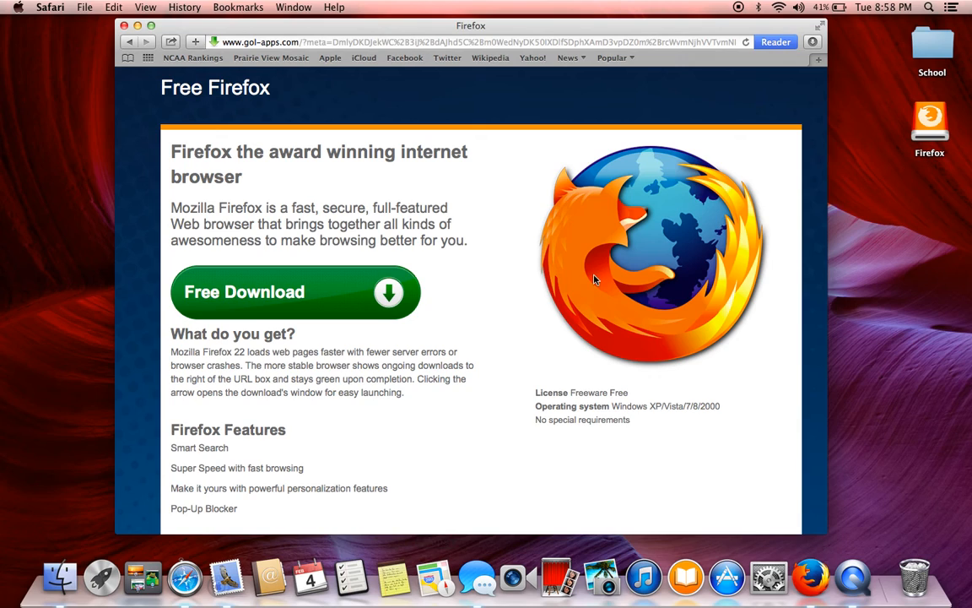
mouse_move(167, 192)
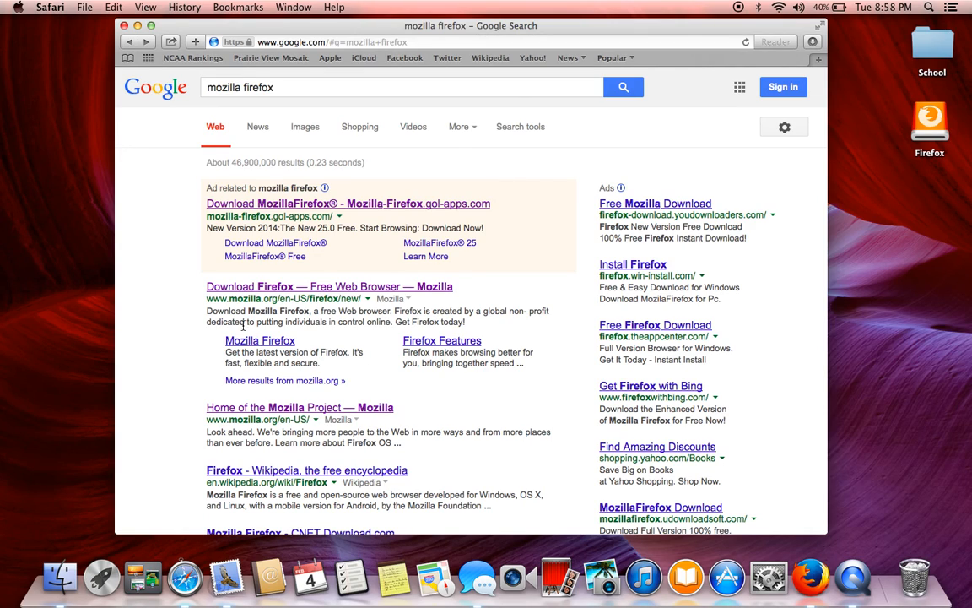
mouse_move(277, 300)
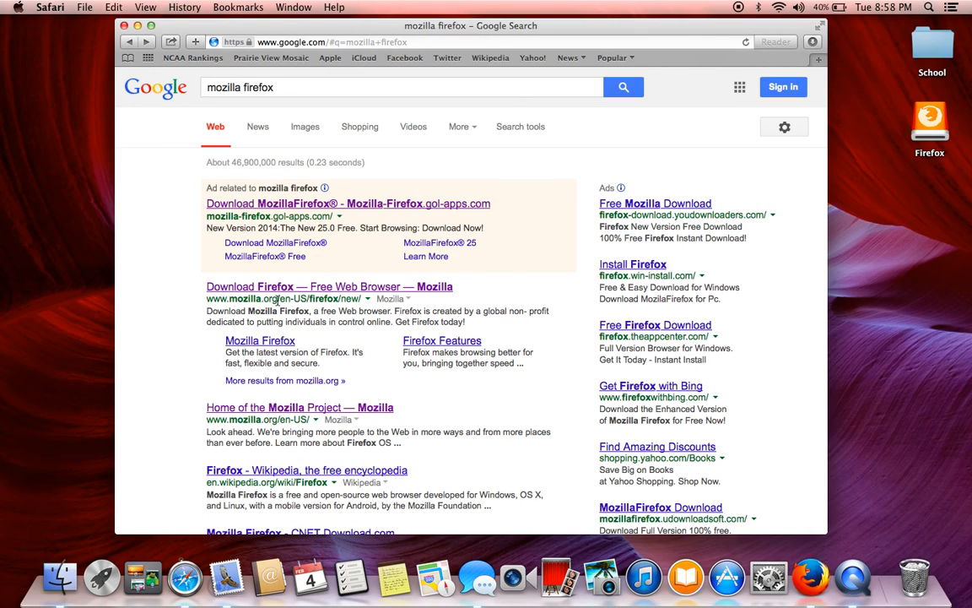
Open the official Mozilla Firefox result and start the free Firefox download
click(329, 286)
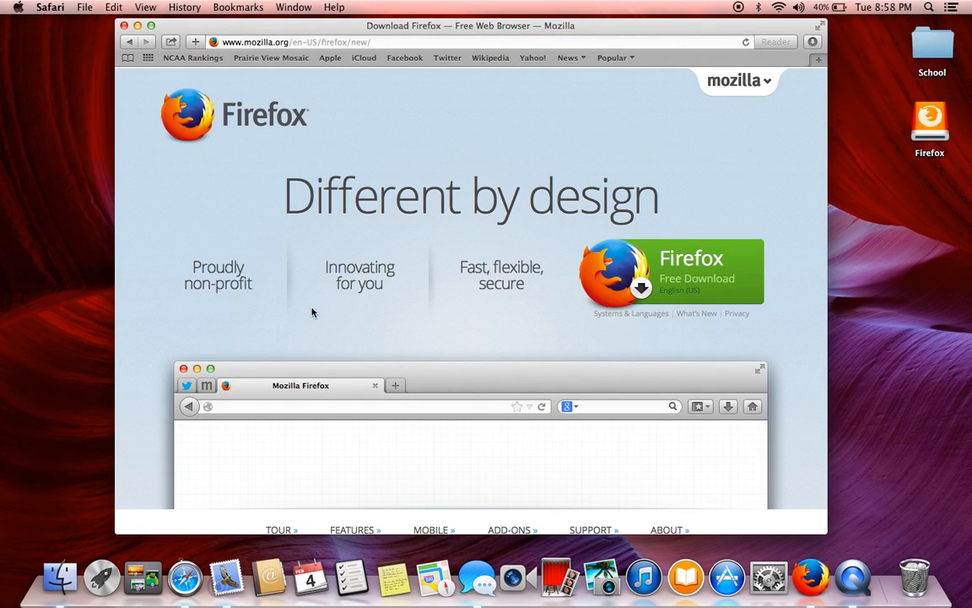
mouse_move(682, 316)
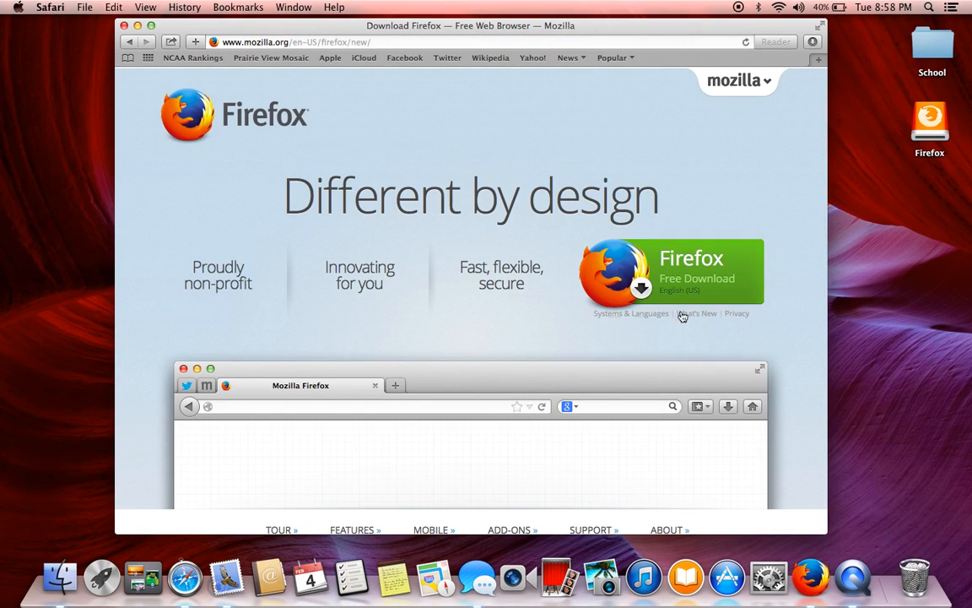
mouse_move(664, 285)
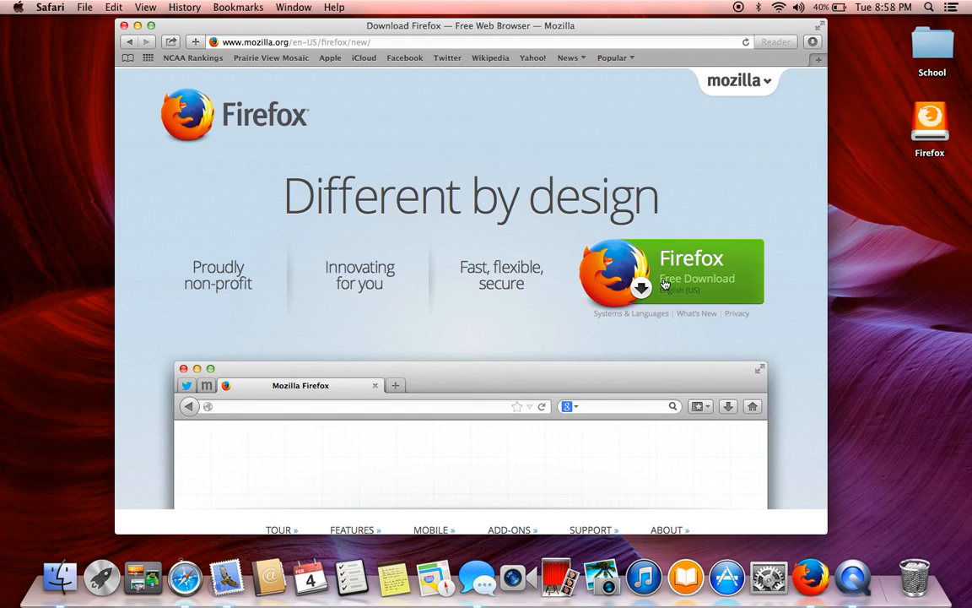
click(697, 279)
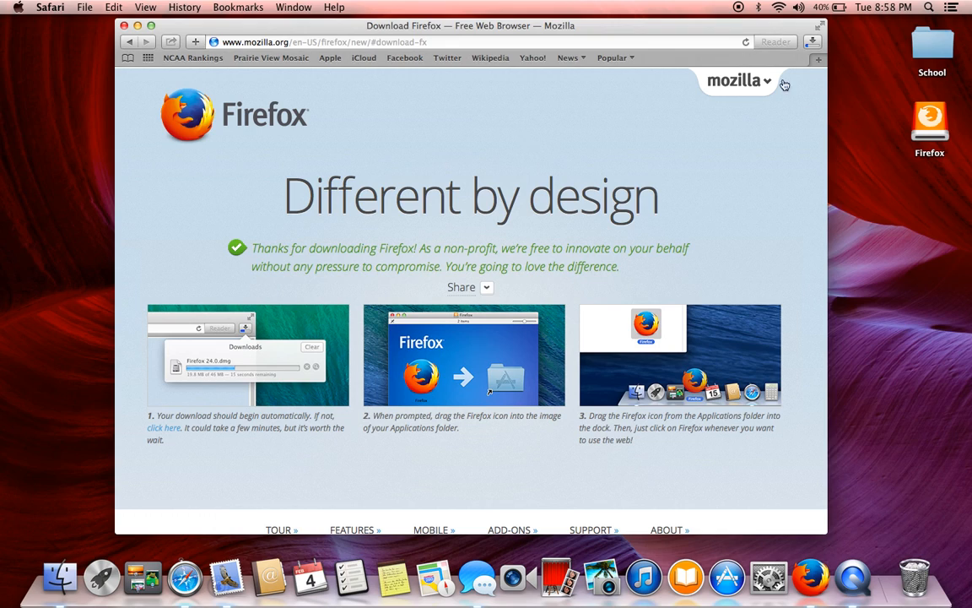
mouse_move(806, 48)
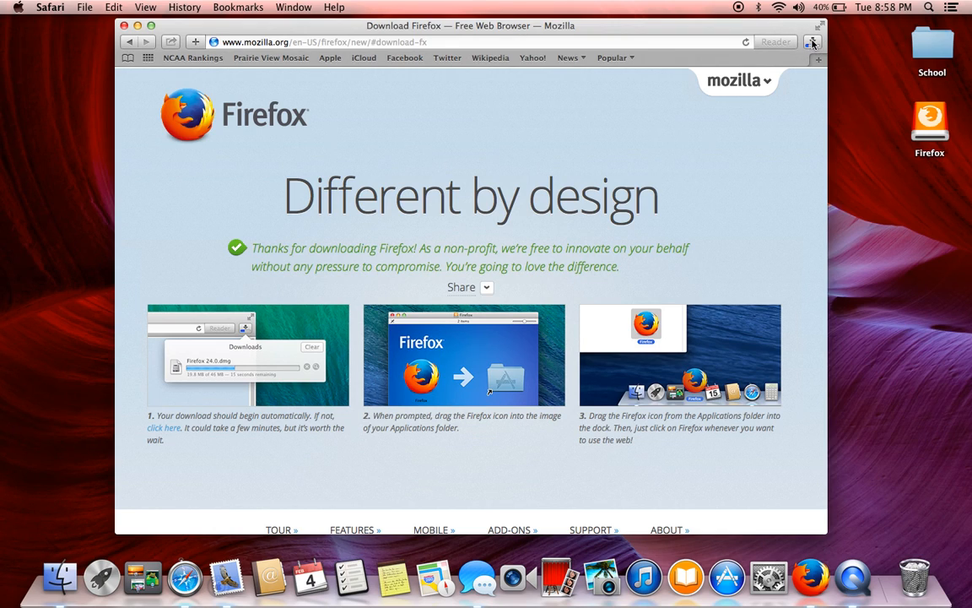
Show Safari's downloads list with the Firefox 27.0.dmg entries
click(812, 42)
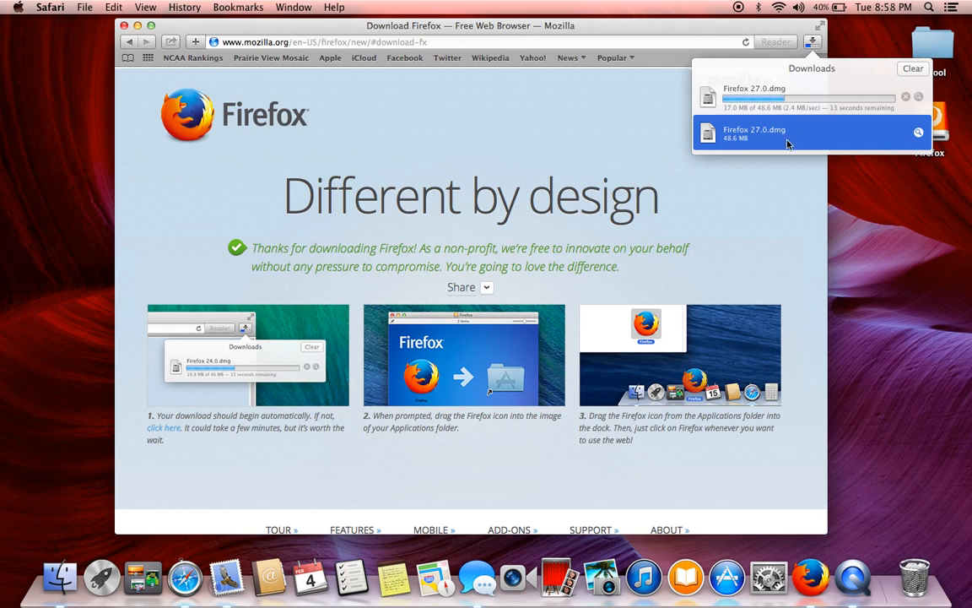
mouse_move(883, 111)
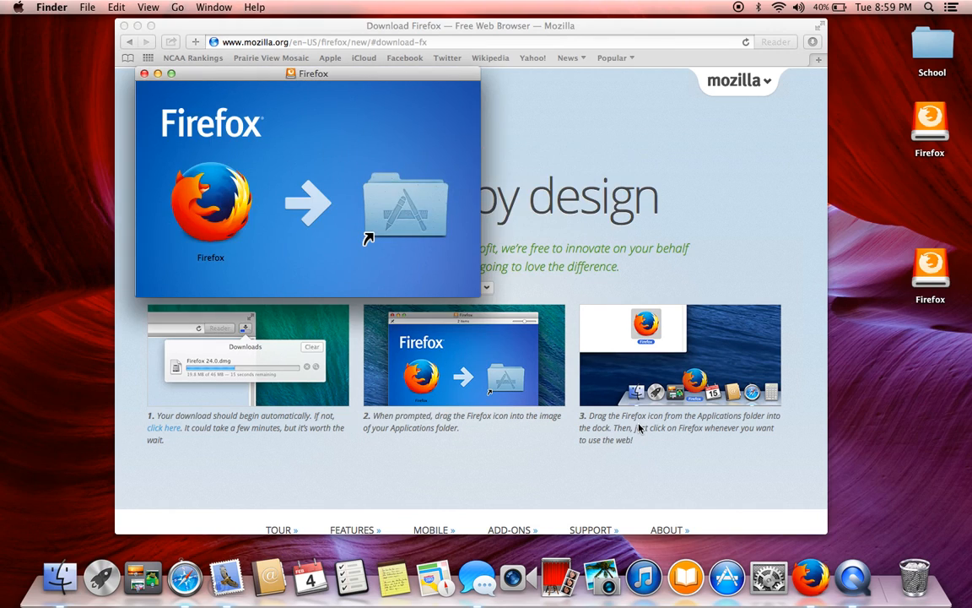
mouse_move(260, 237)
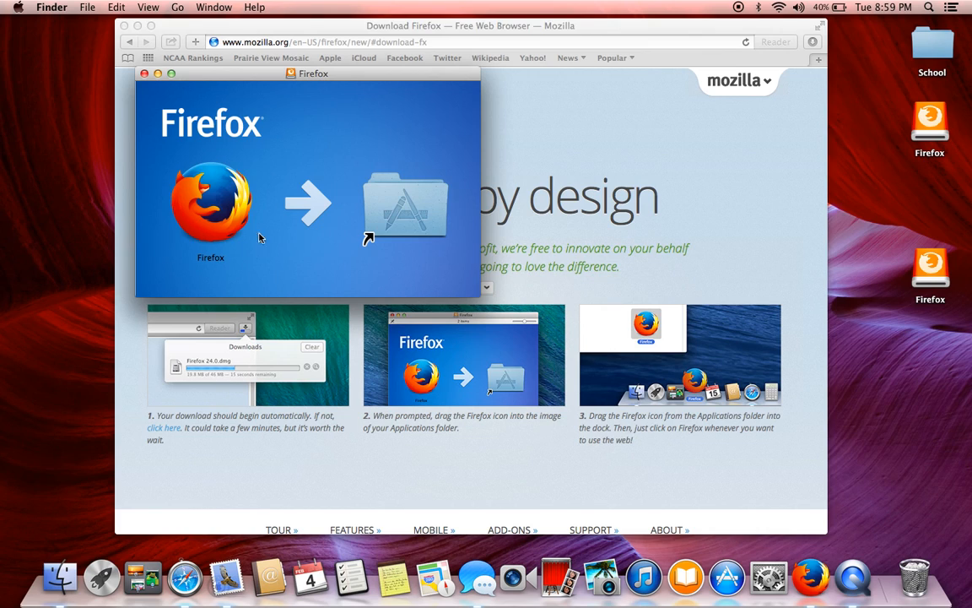
mouse_move(211, 205)
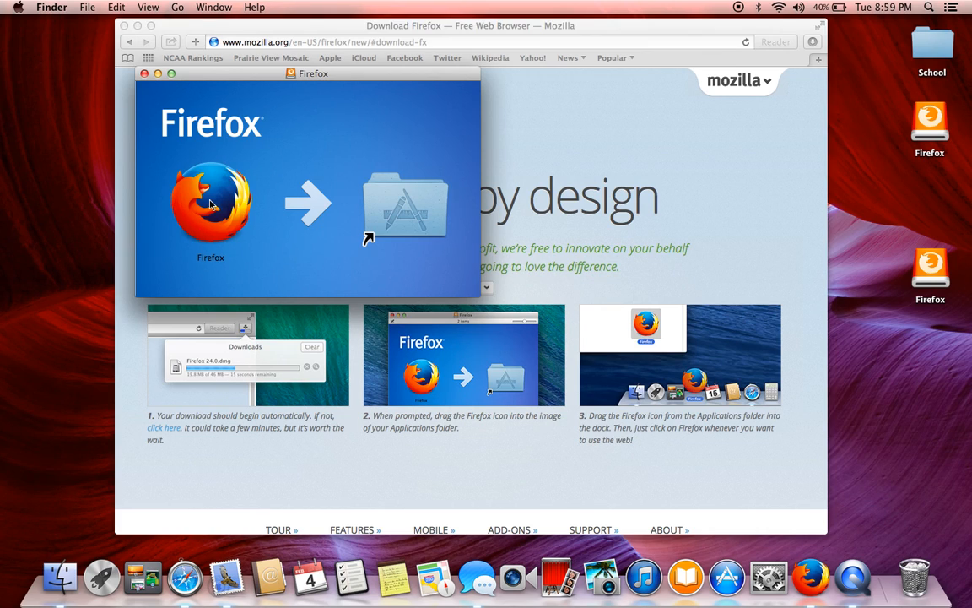
Select the Firefox app in the opened disk image window
click(211, 202)
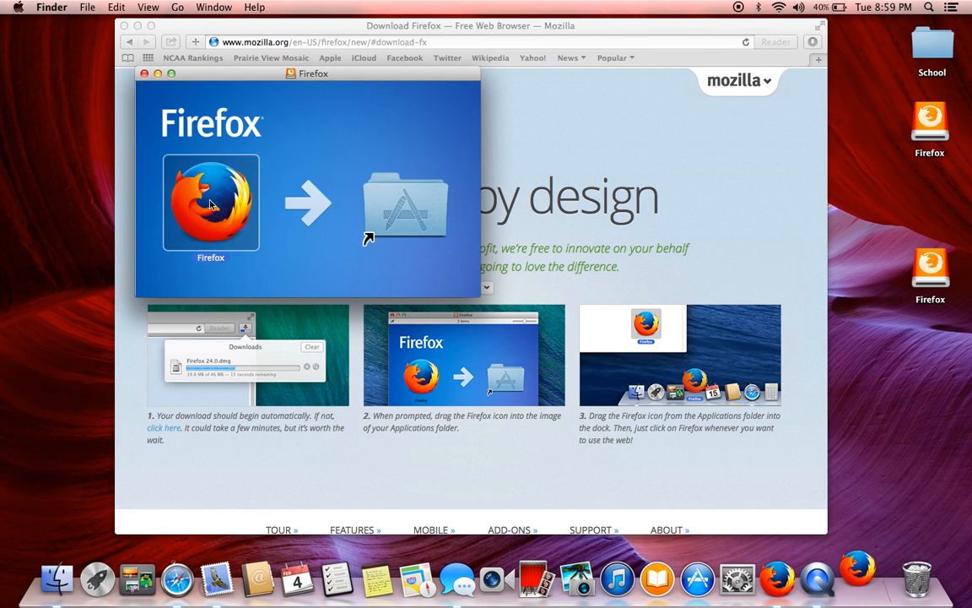
mouse_move(771, 471)
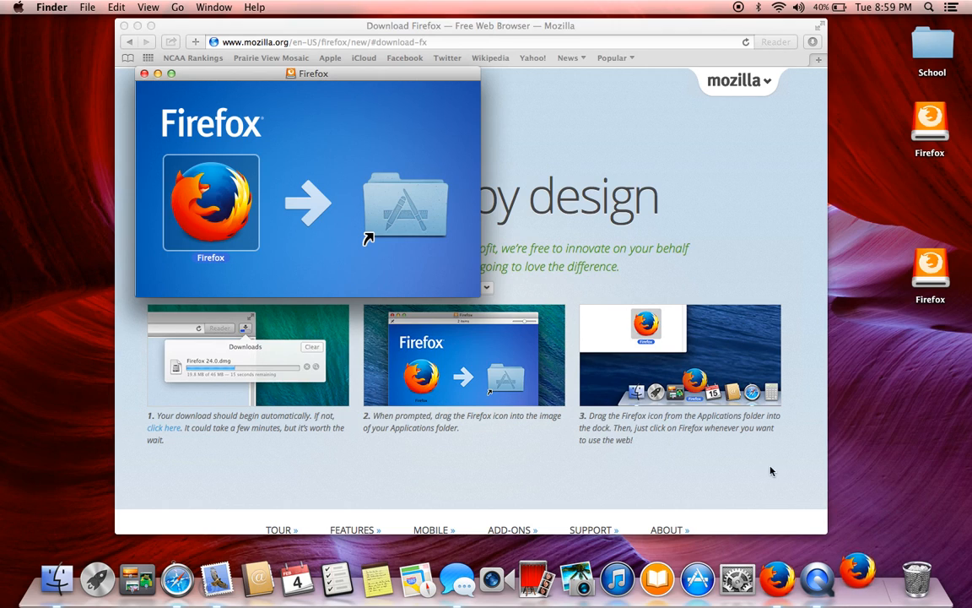
mouse_move(965, 299)
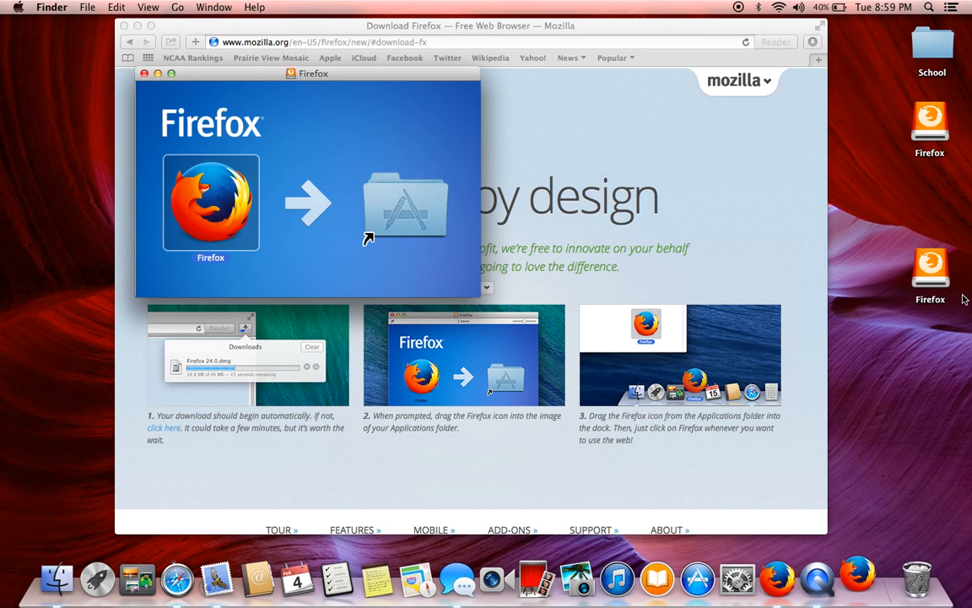
mouse_move(864, 153)
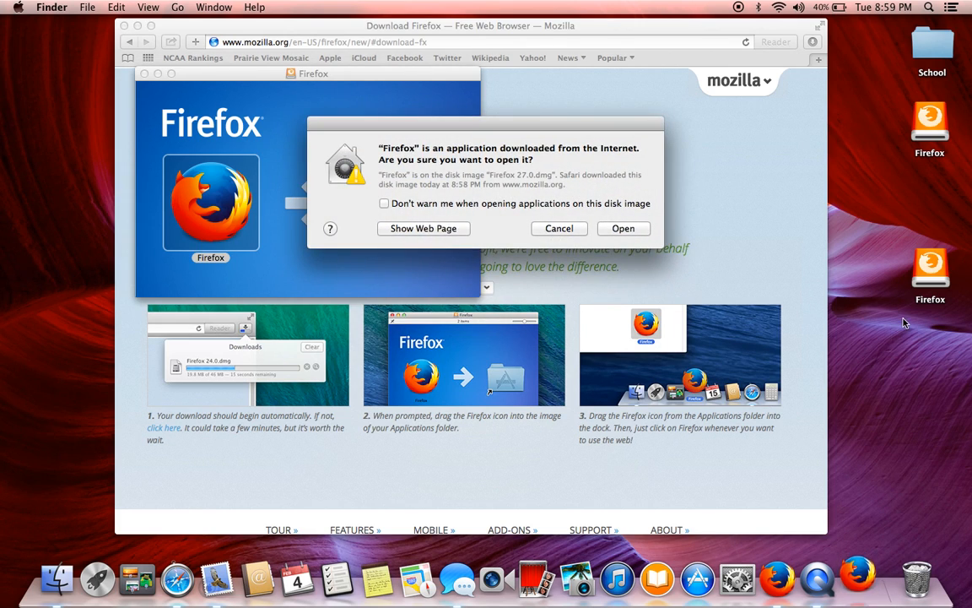
mouse_move(413, 132)
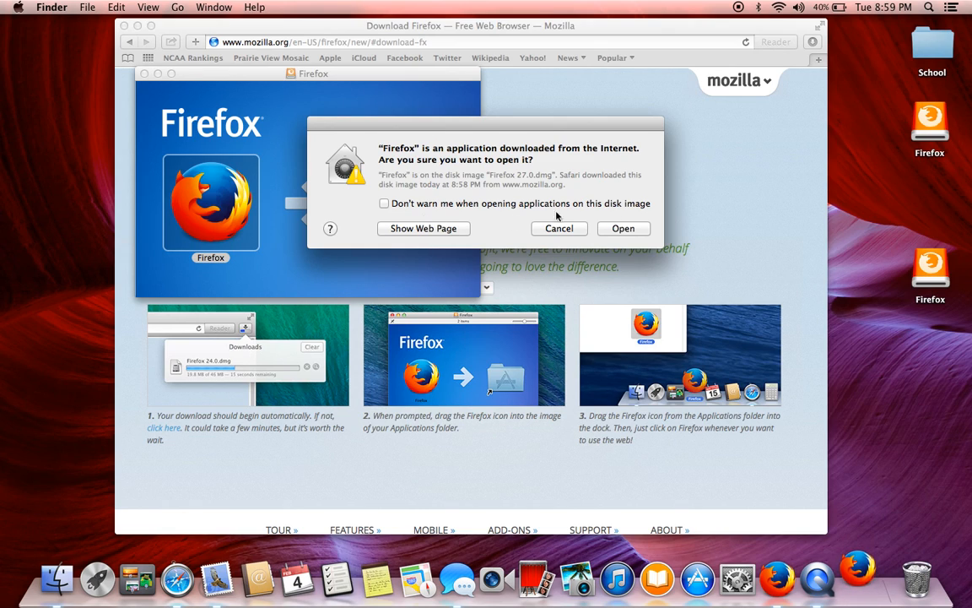
mouse_move(623, 228)
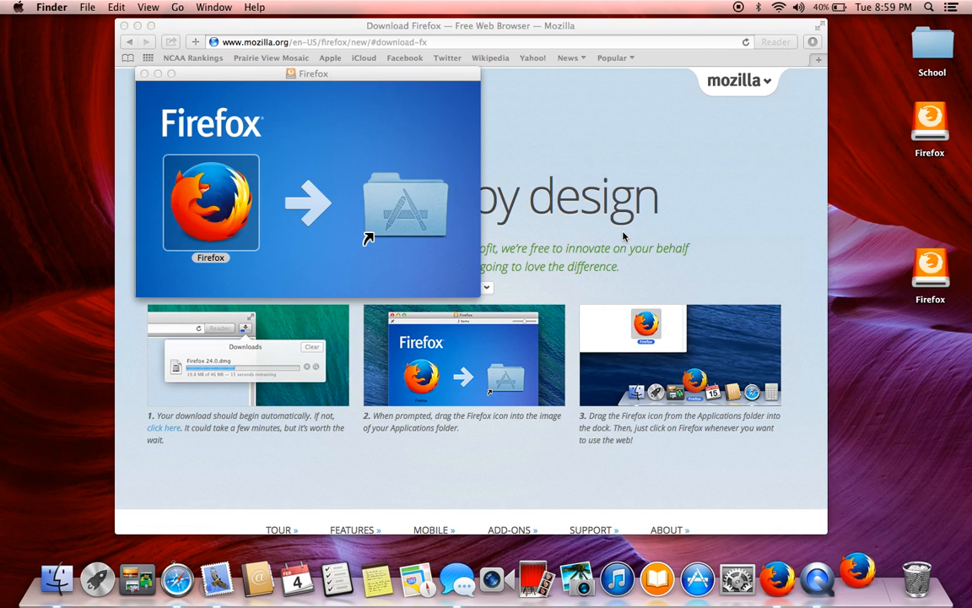
mouse_move(259, 170)
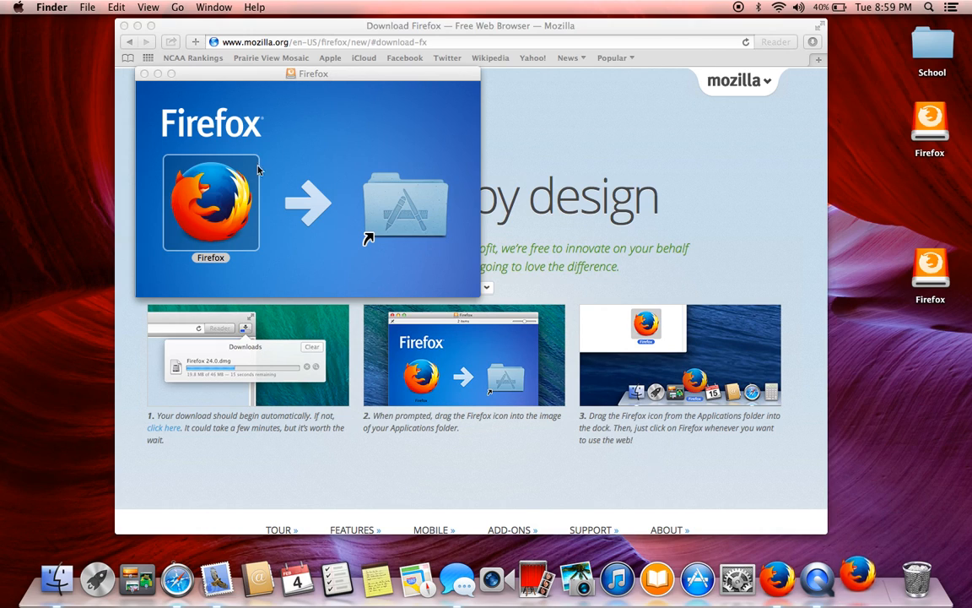
mouse_move(858, 578)
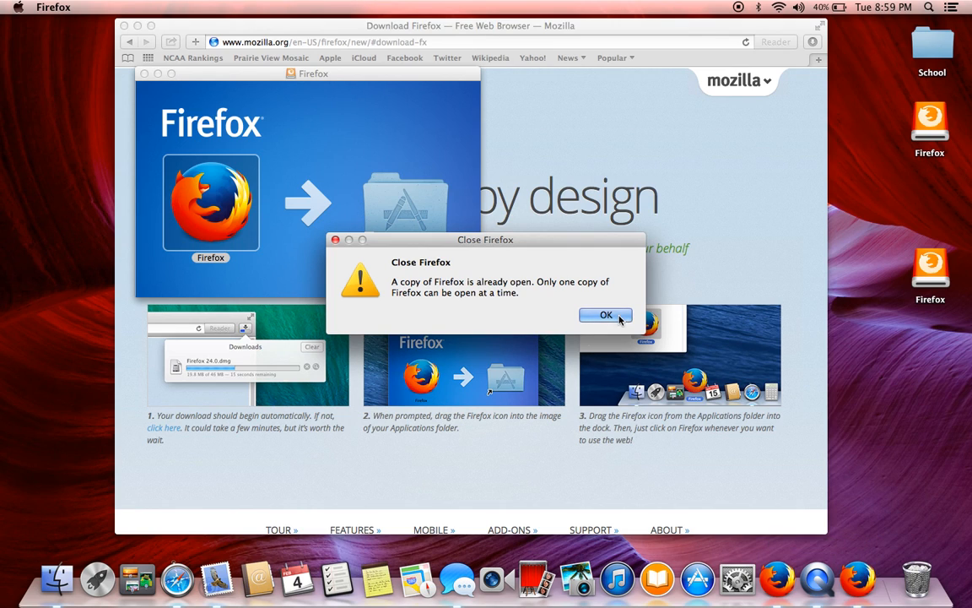
Dismiss the 'Close Firefox' already-open alert with OK
click(606, 315)
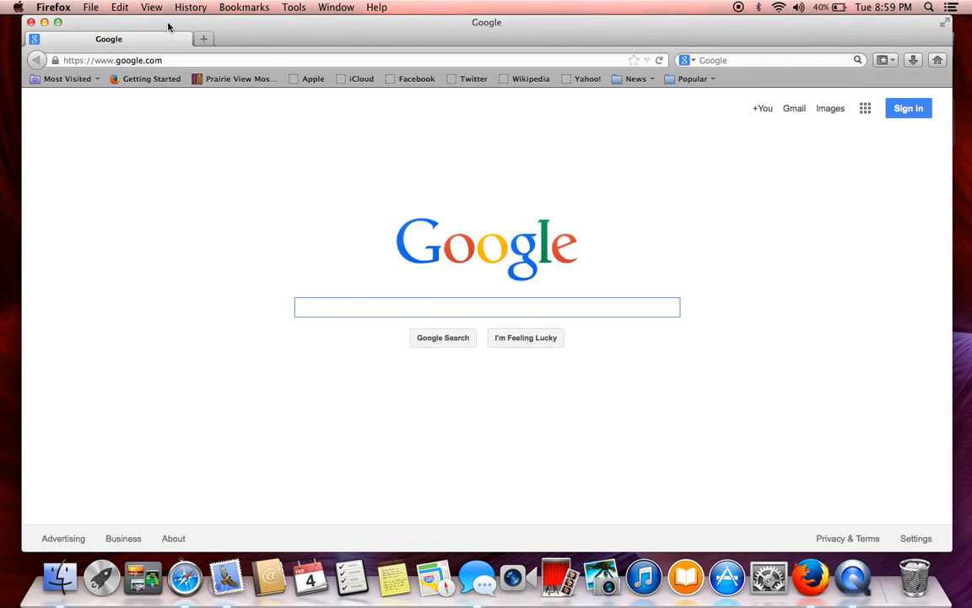
mouse_move(7, 37)
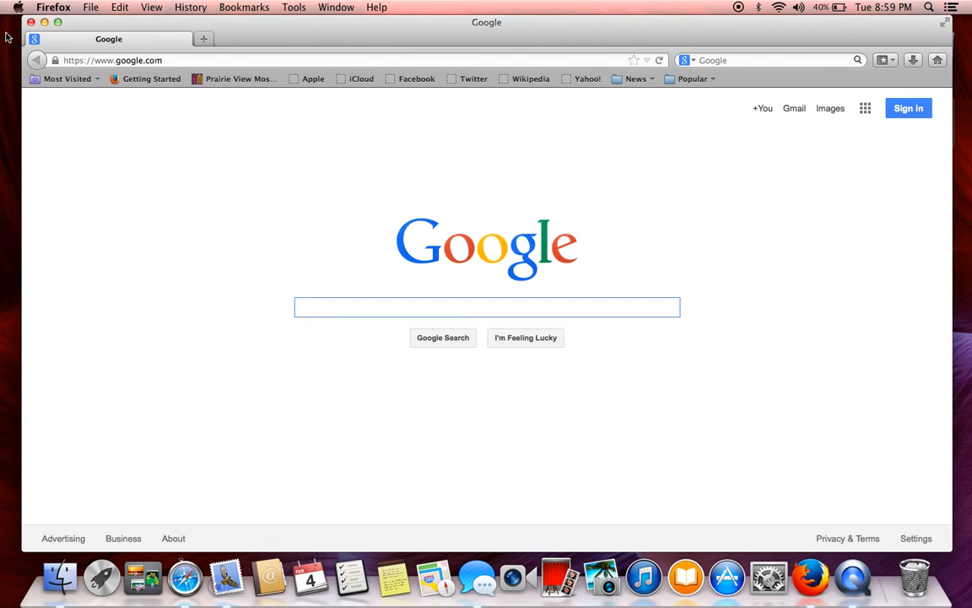